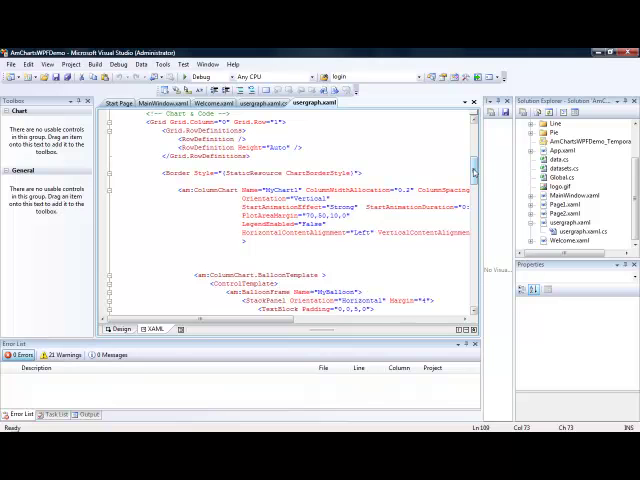
Step: Open the User logins chart from the Activity branch of the digitalDNA outline
scroll("up", 3)
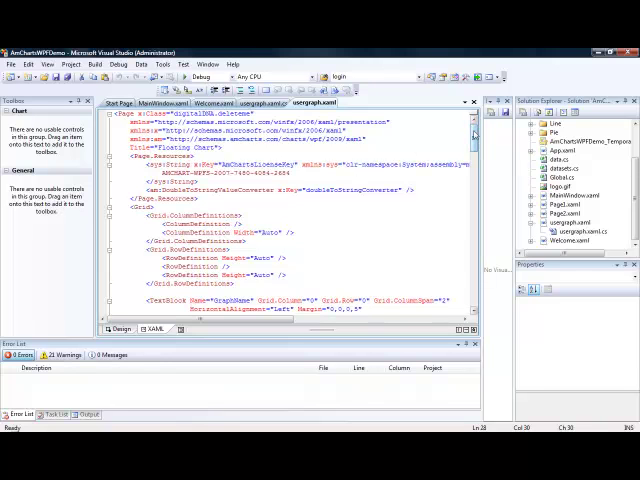
scroll("down", 3)
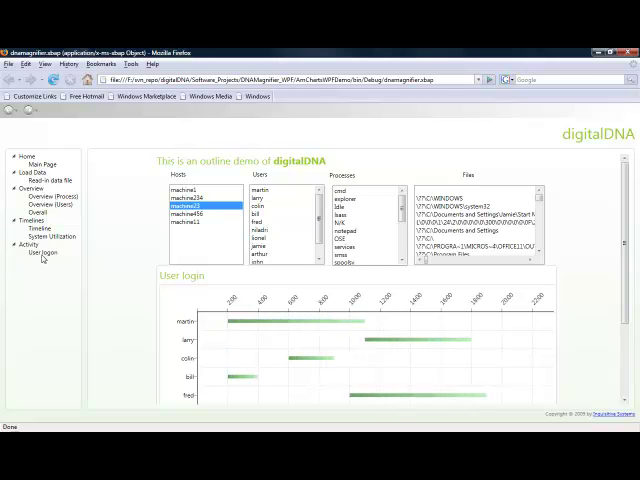
left_click(40, 256)
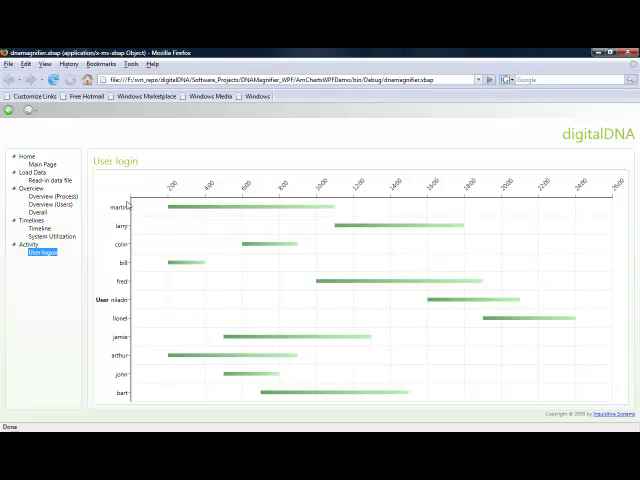
mouse_move(200, 208)
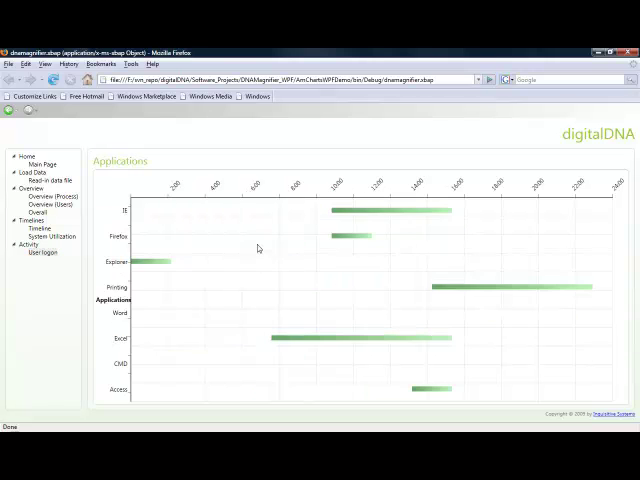
mouse_move(376, 212)
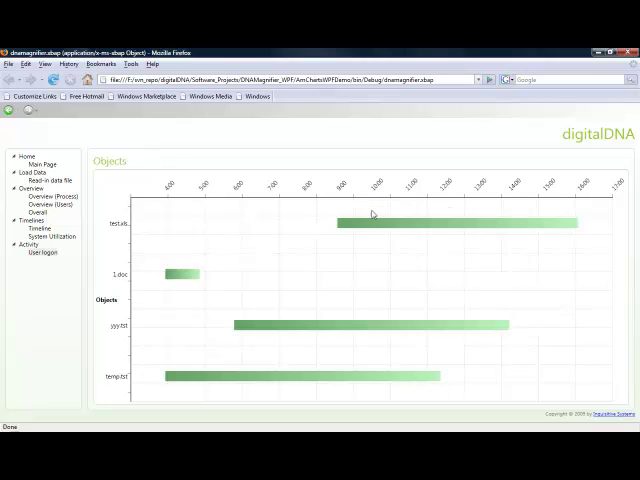
mouse_move(372, 220)
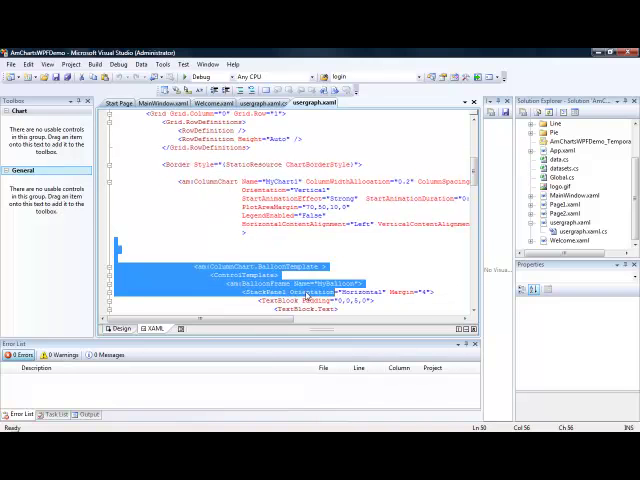
Step: Recolour the column template's GradientStop colours to Blu... and Dar... shades
scroll("down", 3)
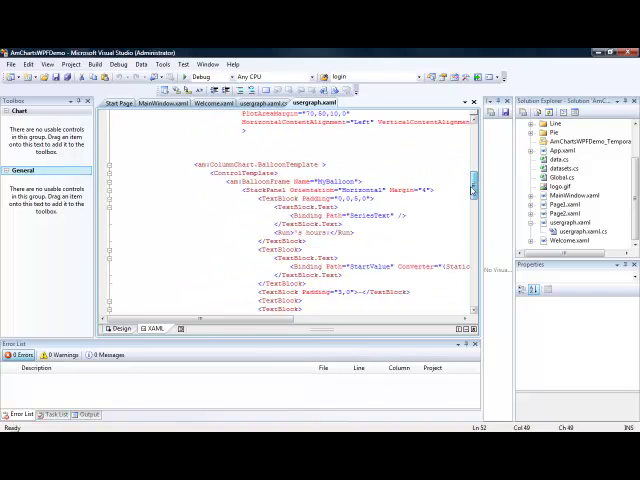
scroll("down", 3)
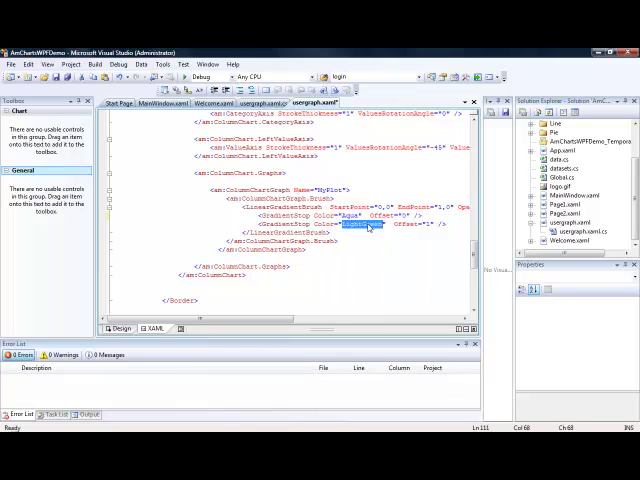
type("Blu")
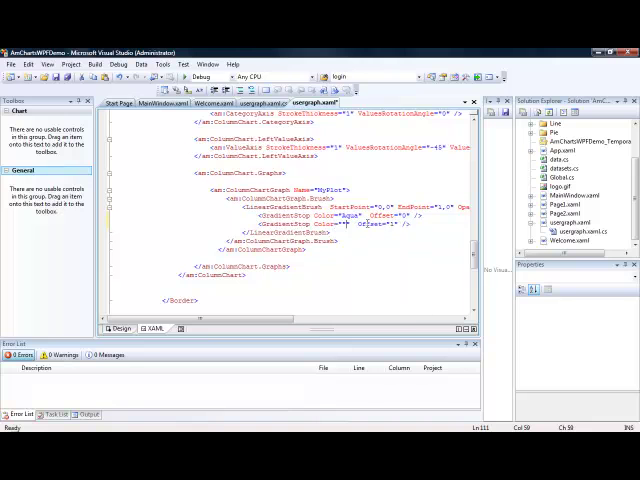
type("Dar")
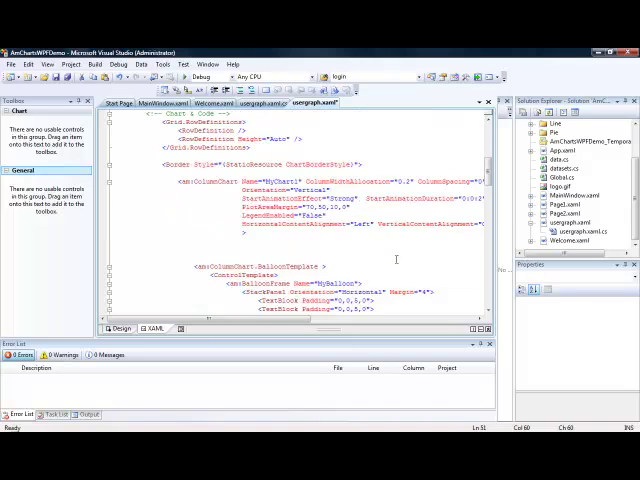
Step: Replace the ColumnChart element's attribute value with Elastic
scroll("down", 3)
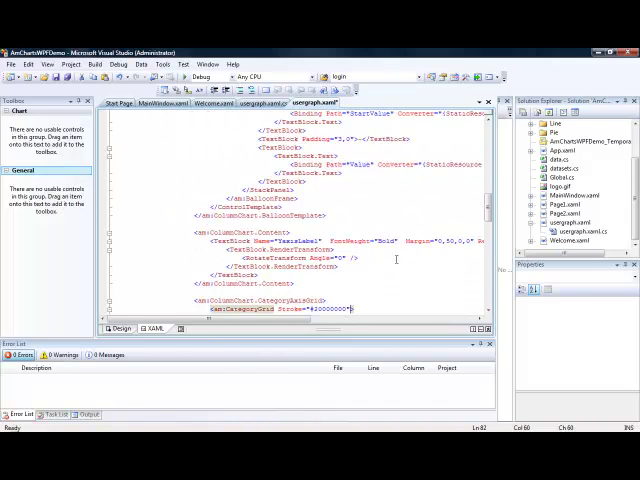
scroll("down", 3)
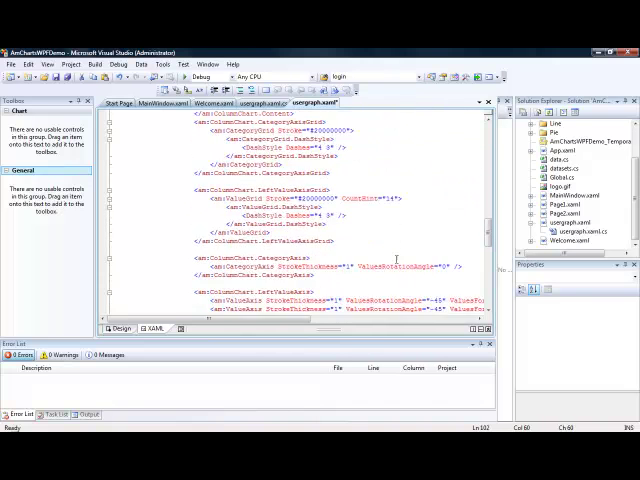
scroll("down", 3)
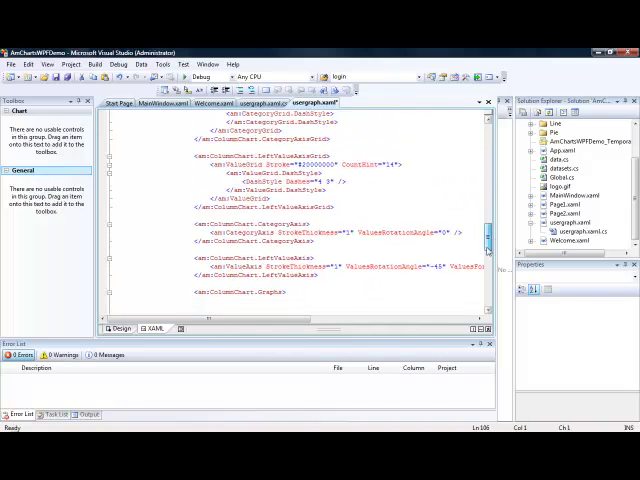
scroll("down", 3)
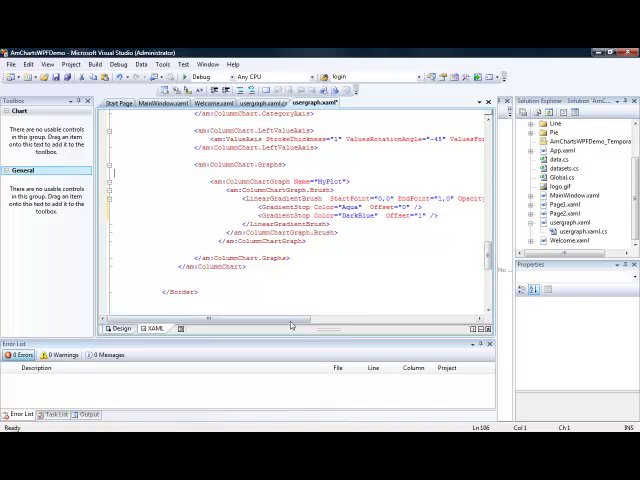
scroll("up", 3)
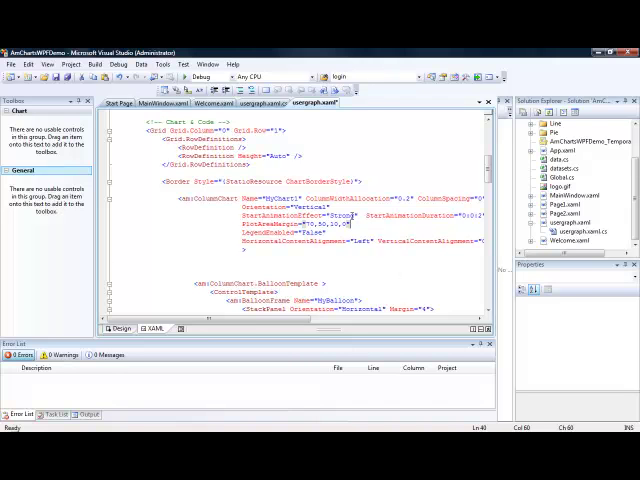
double_click(344, 216)
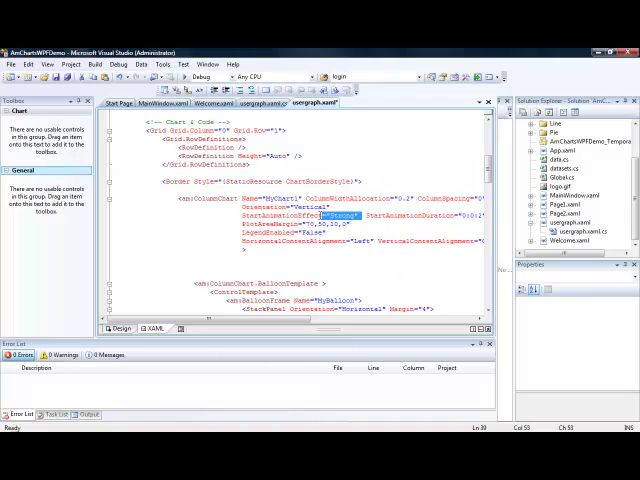
type("Elastic")
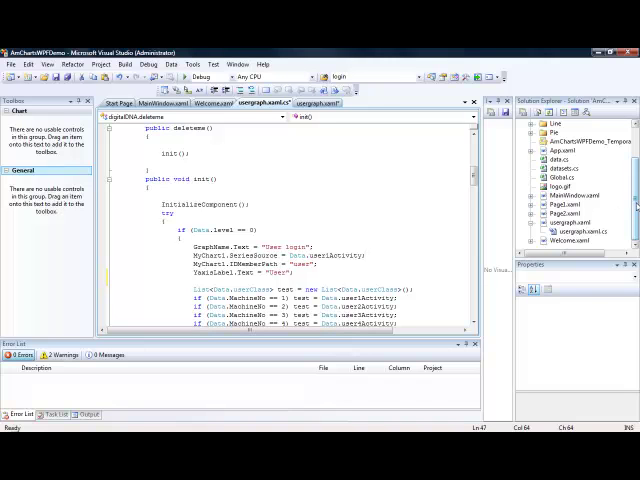
Step: Start a Find and Replace search across the Entire Solution from the C# data code
left_click(580, 232)
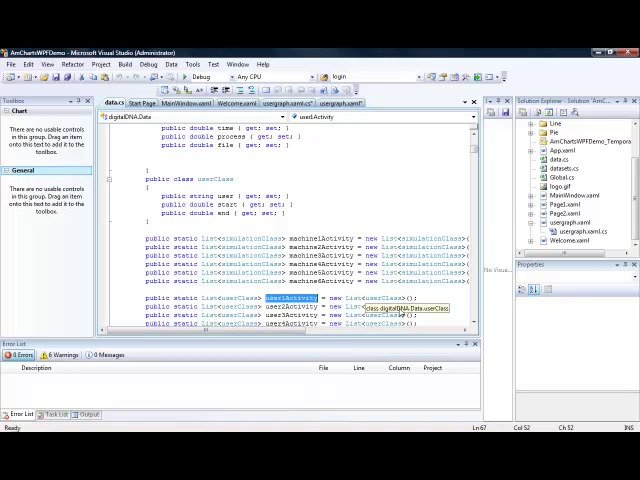
key("ctrl+f")
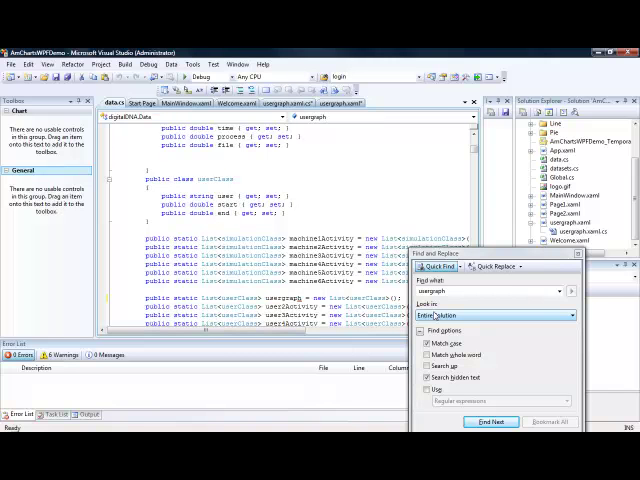
Step: Step through successive search matches until the static data-building method appears
left_click(492, 420)
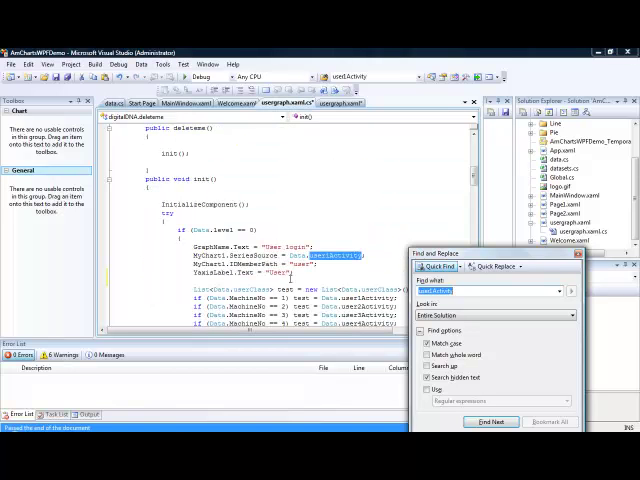
left_click(490, 420)
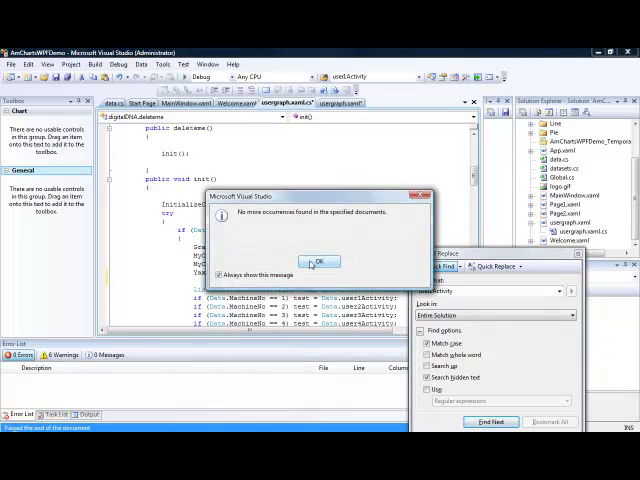
left_click(316, 260)
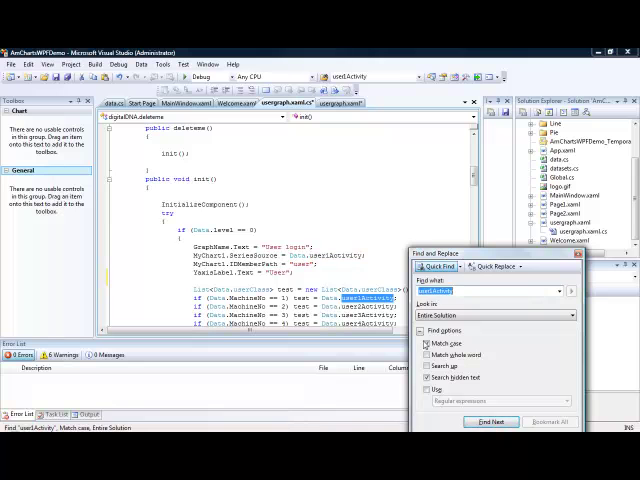
left_click(492, 420)
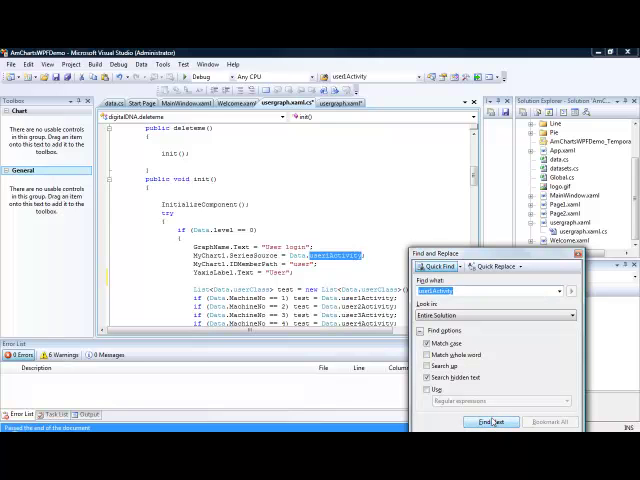
left_click(492, 420)
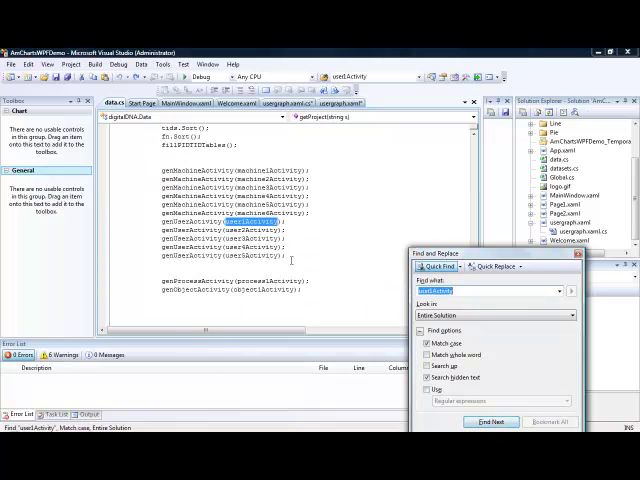
left_click(492, 420)
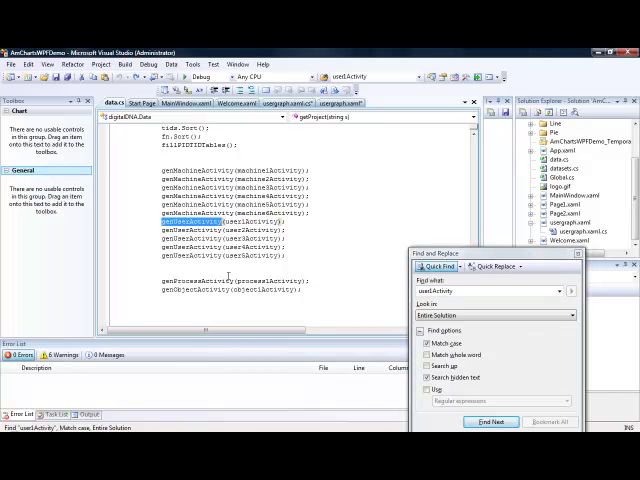
left_click(492, 422)
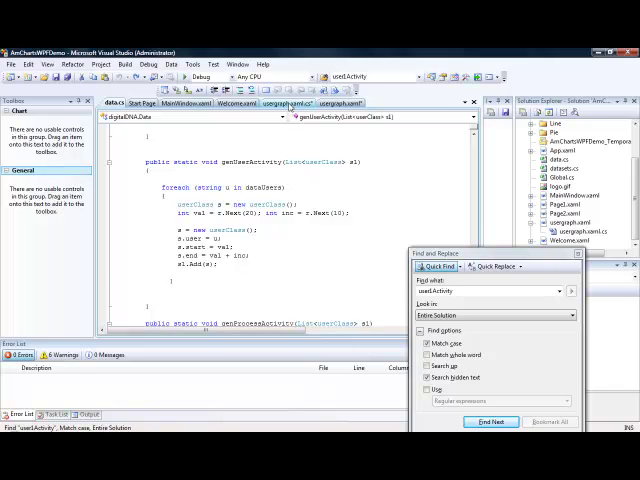
Step: Advance to the remaining matches, landing on the term inside the chart page's XAML
left_click(492, 420)
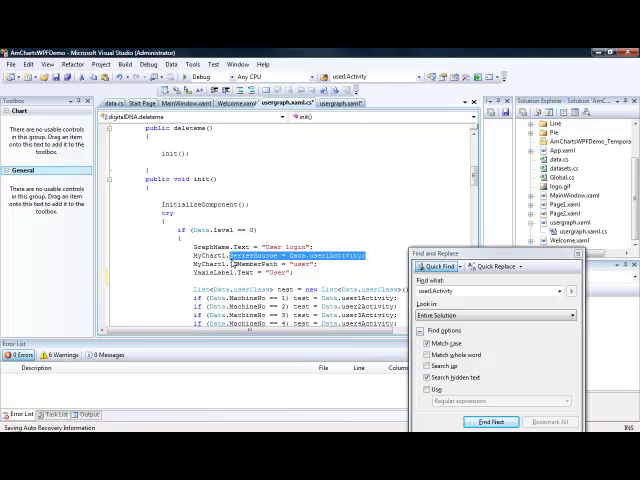
left_click(488, 420)
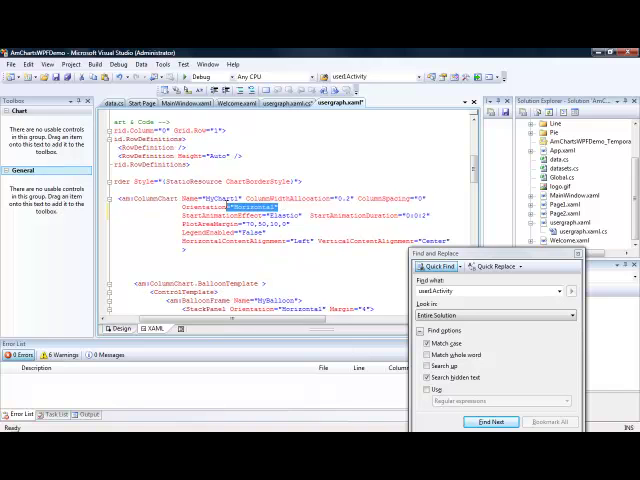
Step: Enter Vertical as the value at the matched chart attribute
type("Vertical")
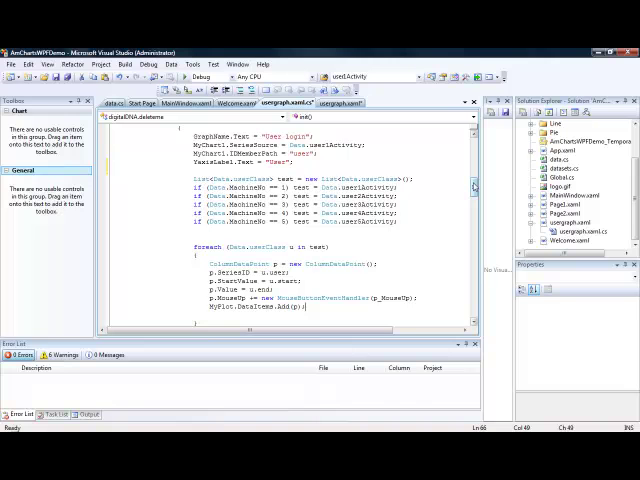
scroll("down", 3)
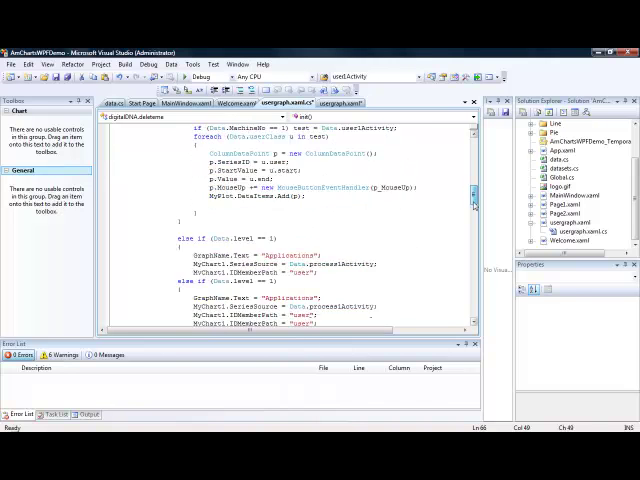
scroll("down", 3)
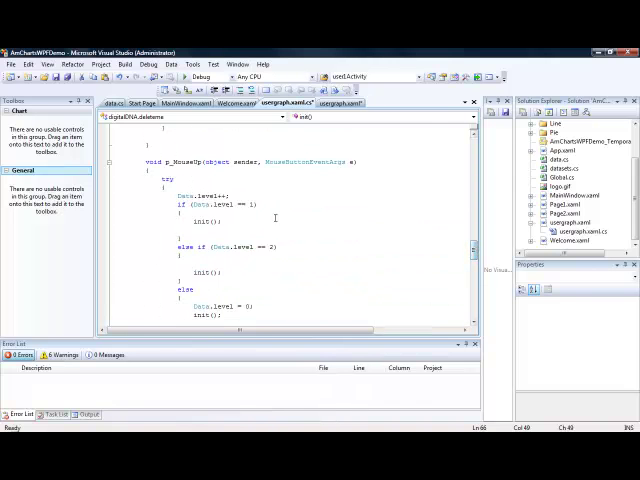
double_click(204, 220)
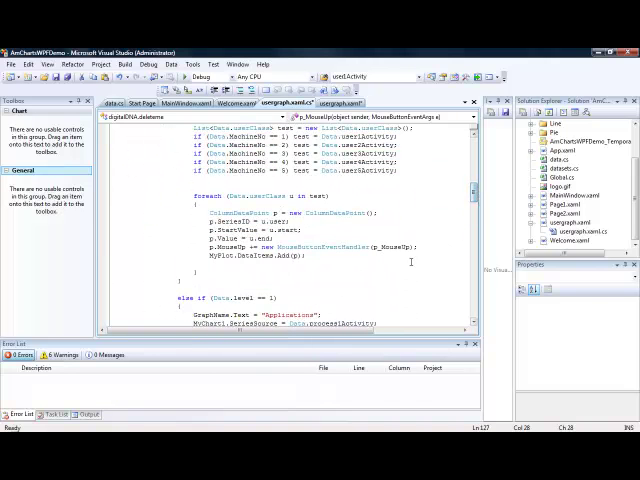
double_click(336, 246)
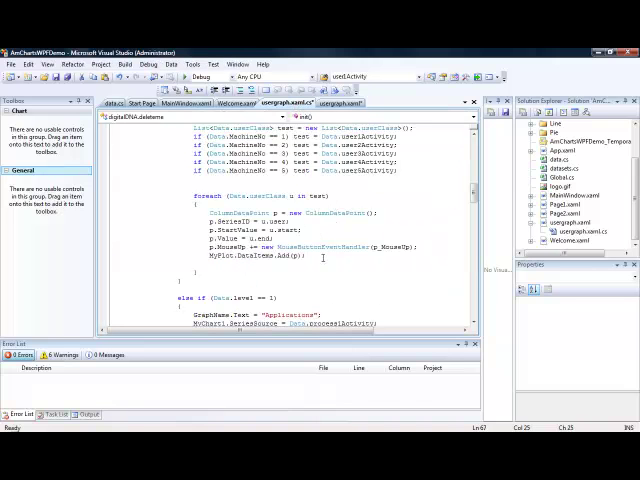
Step: Duplicate the ColumnDataItem block so each loop entry feeds a second series
left_click_drag(200, 212, 310, 256)
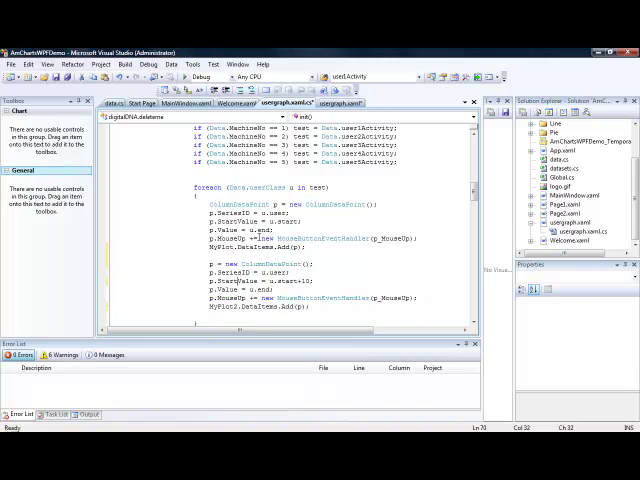
scroll("up", 3)
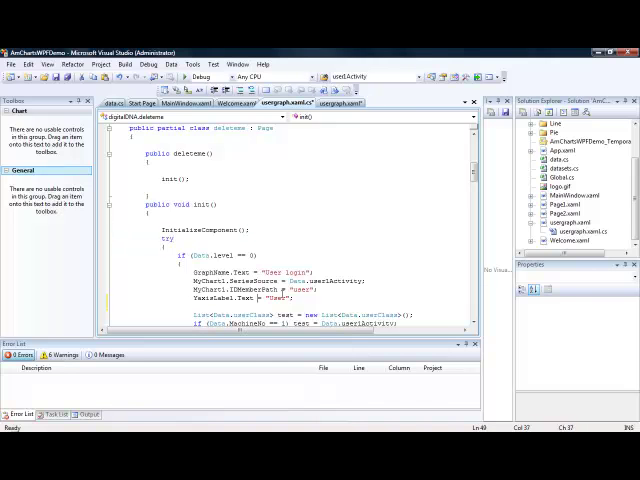
scroll("down", 3)
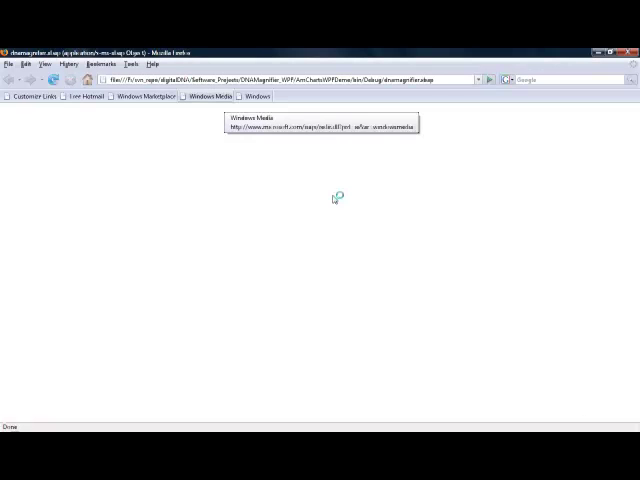
mouse_move(366, 292)
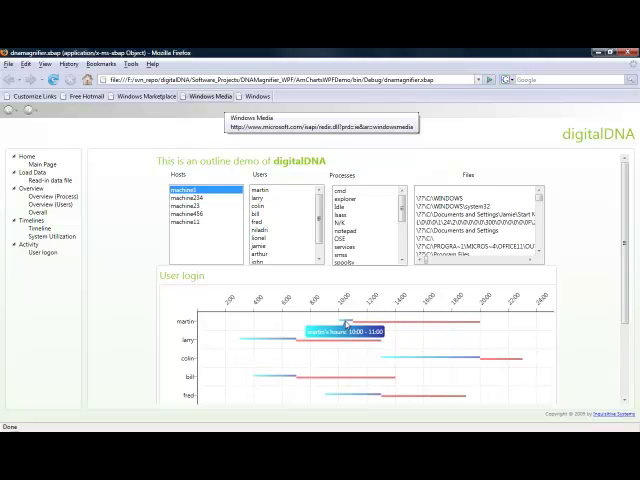
mouse_move(320, 344)
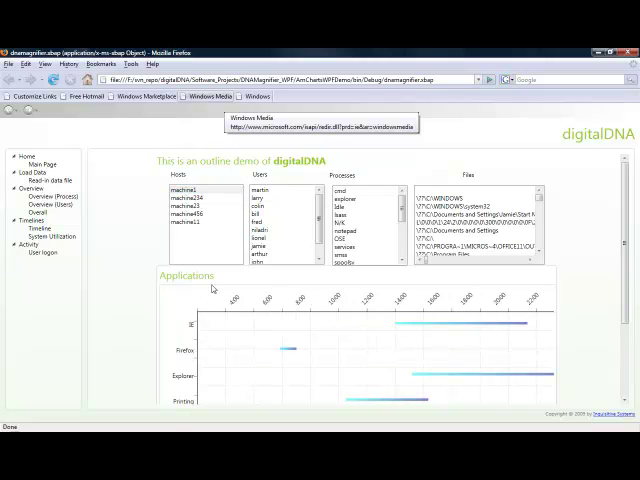
Step: View the Applications chart on its own page, then return to the outline
left_click(44, 252)
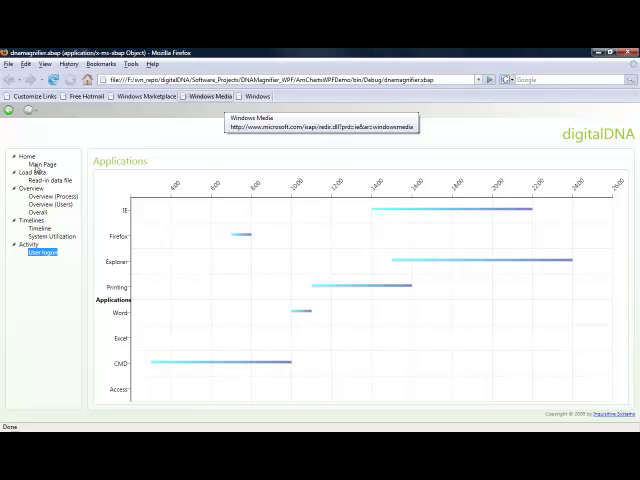
left_click(36, 158)
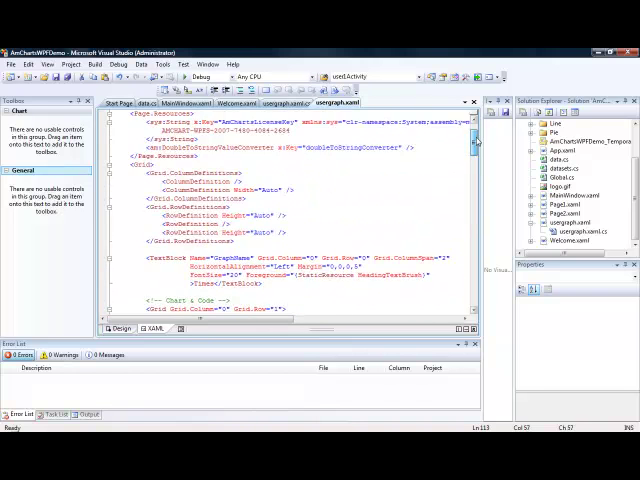
Step: Scroll usergraph.xaml down to the ColumnChart series definitions
scroll("down", 3)
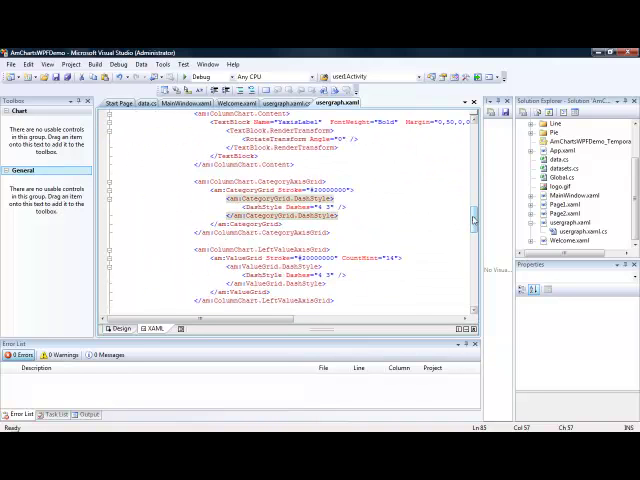
scroll("down", 3)
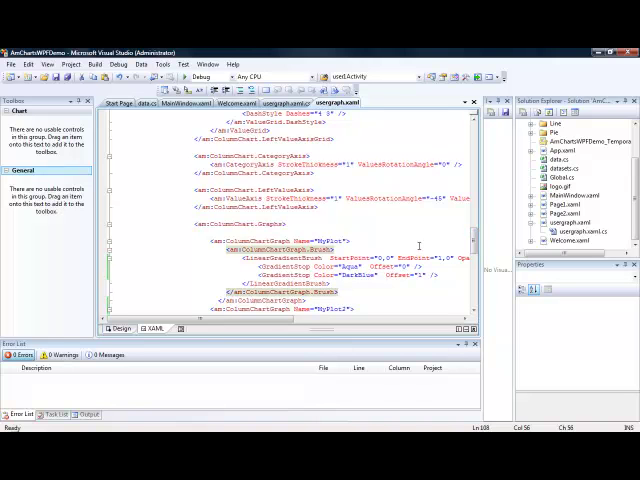